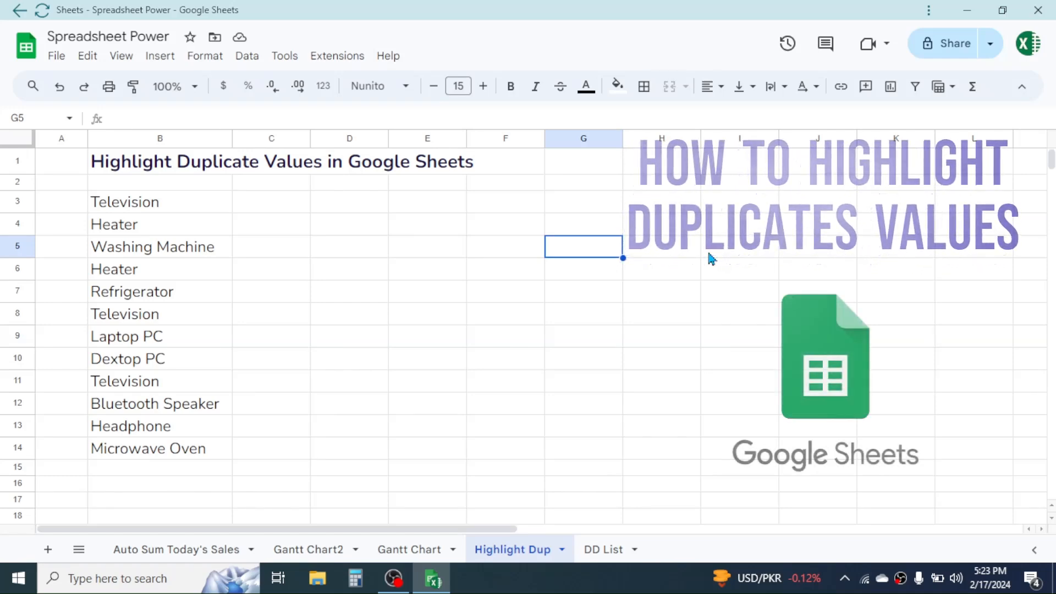
mouse_move(244, 208)
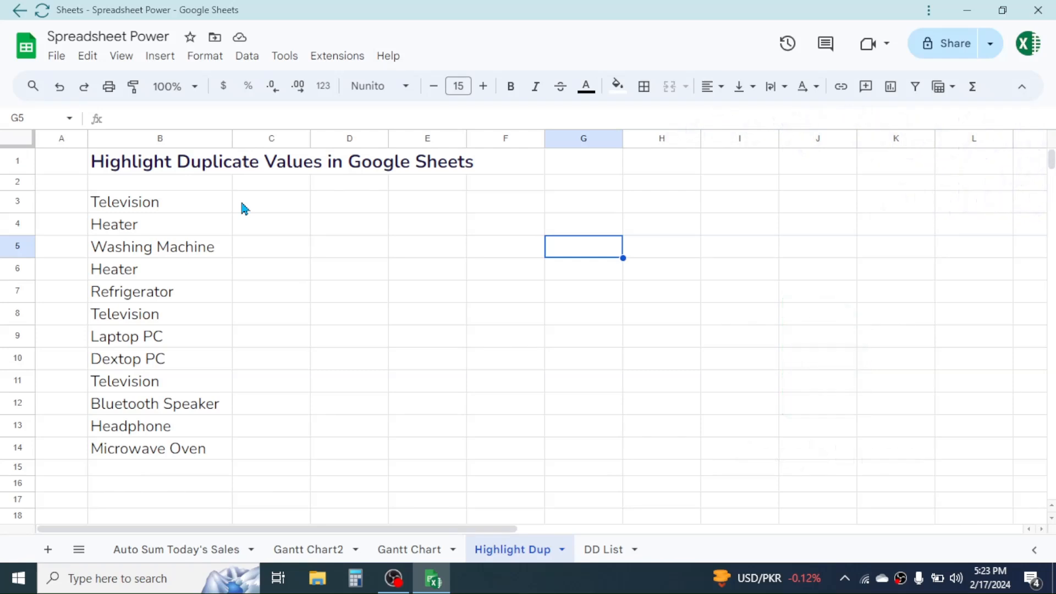
mouse_move(191, 212)
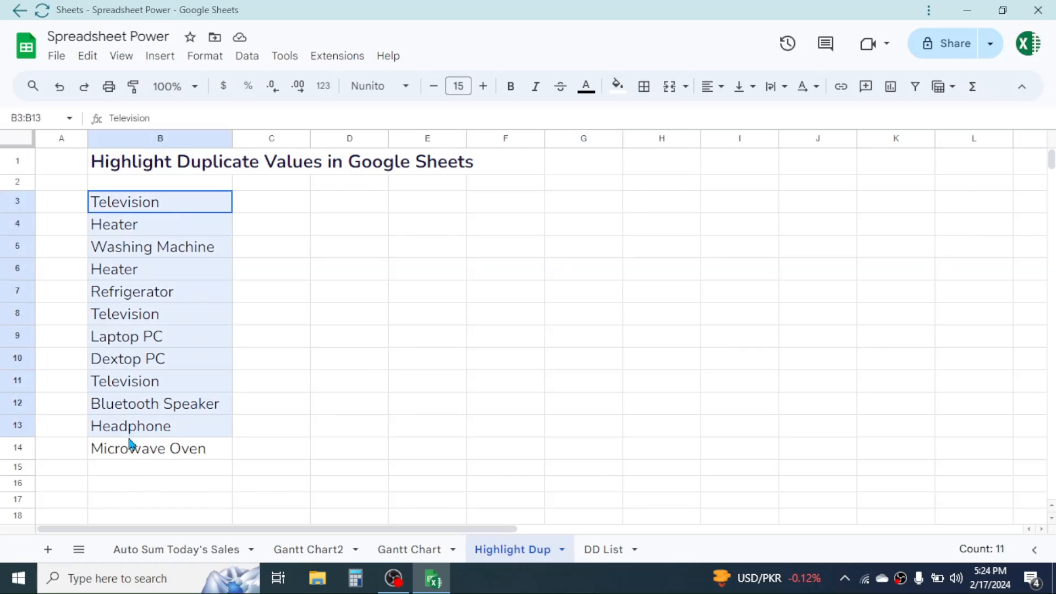
- Add a conditional formatting rule on B3:B14 with 'Custom formula is' as its condition
left_click(205, 55)
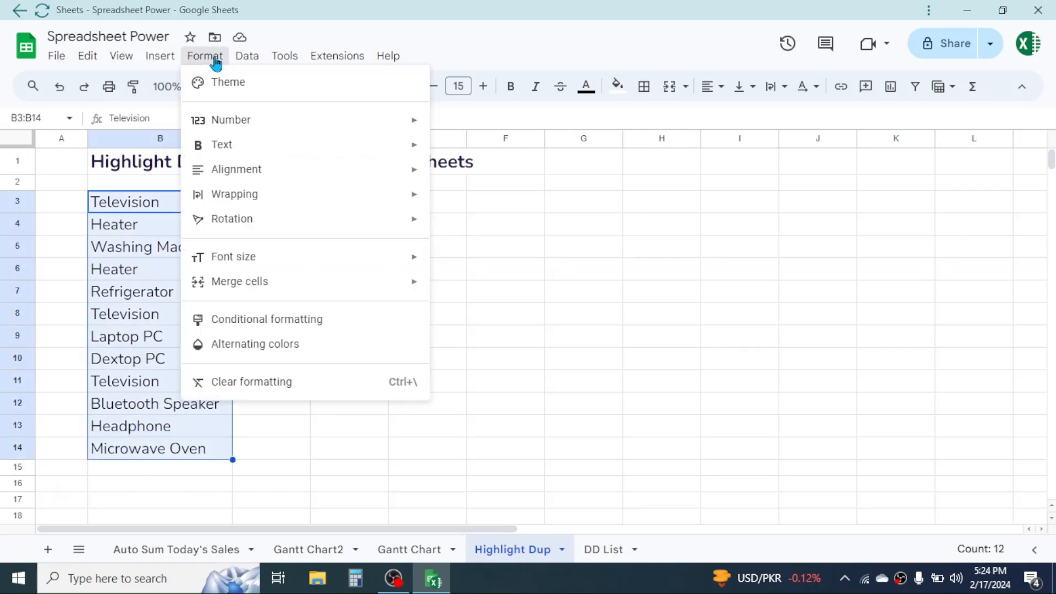
mouse_move(266, 319)
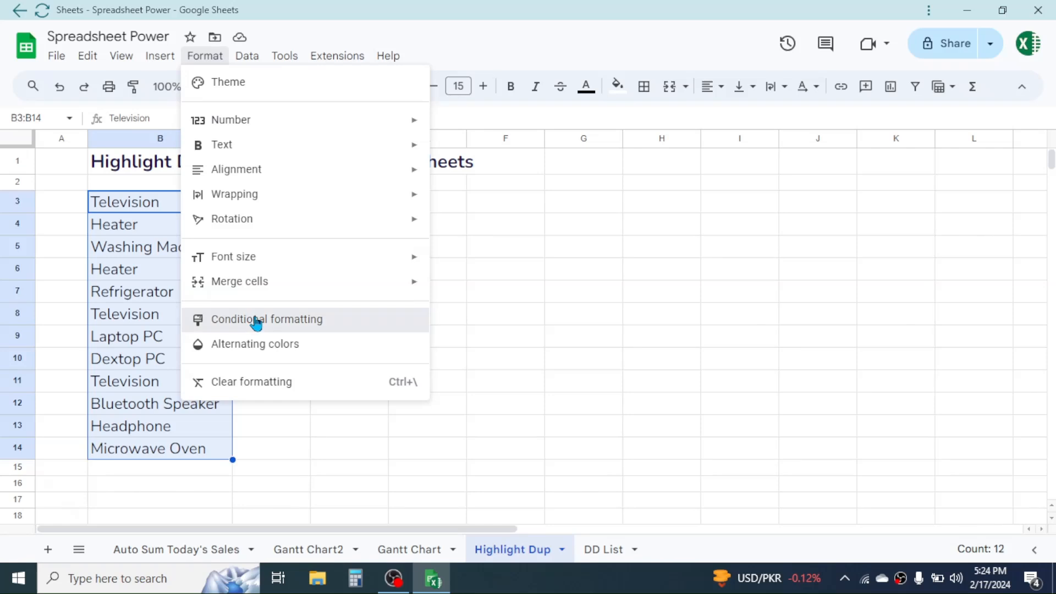
left_click(266, 319)
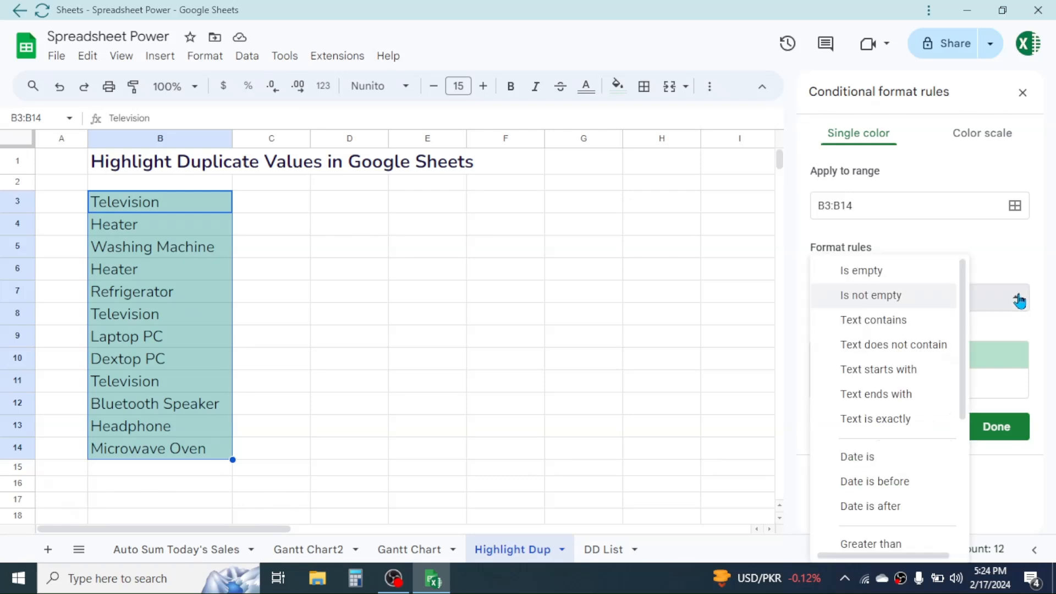
scroll("down", 3)
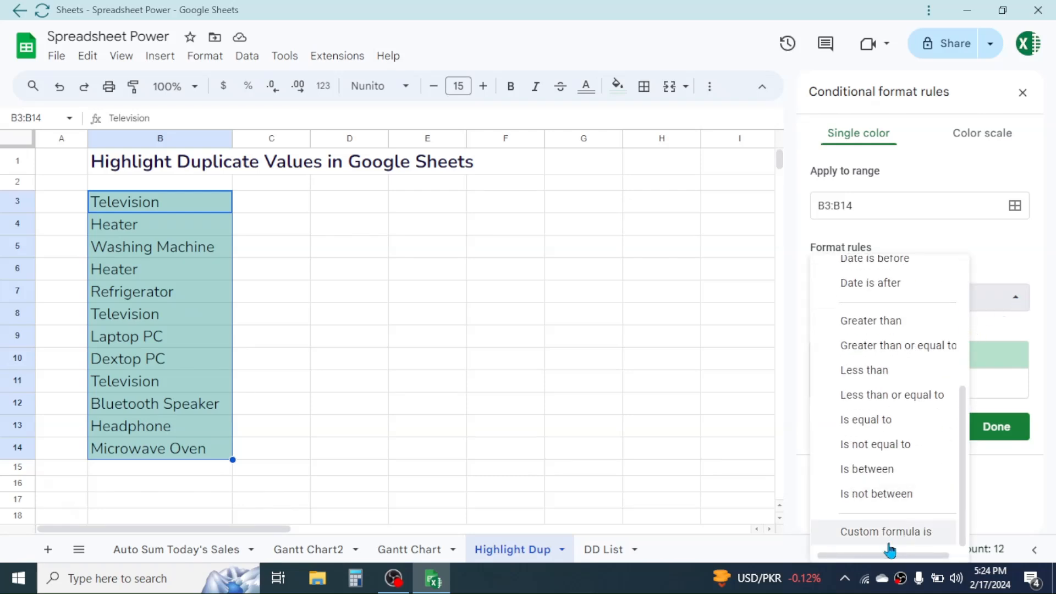
left_click(884, 531)
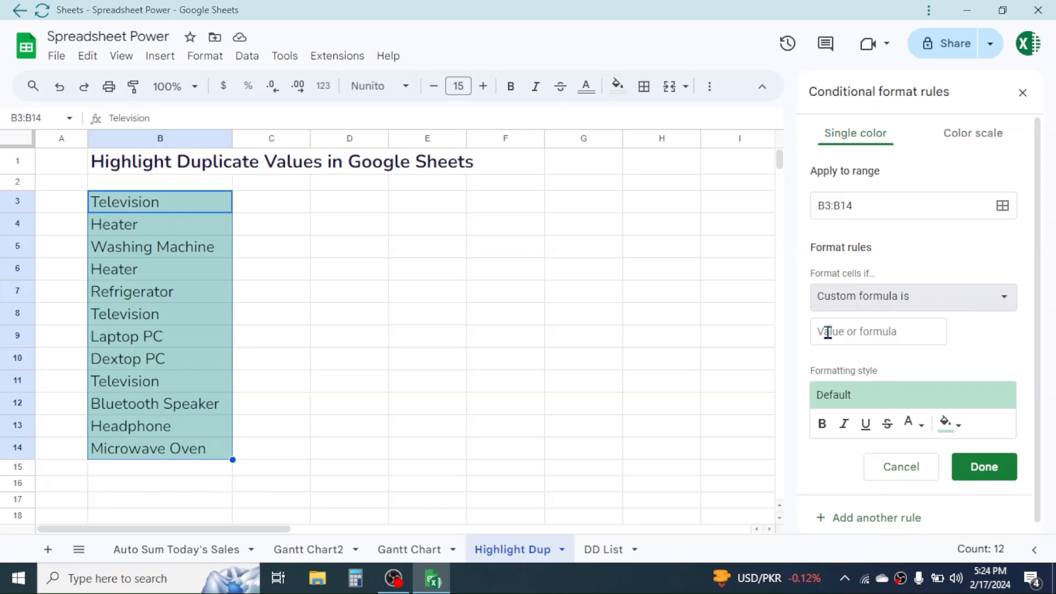
- Enter the rule formula =COUNTIF(B3:B14,B3)>1 to flag item names appearing more than once
left_click(877, 331)
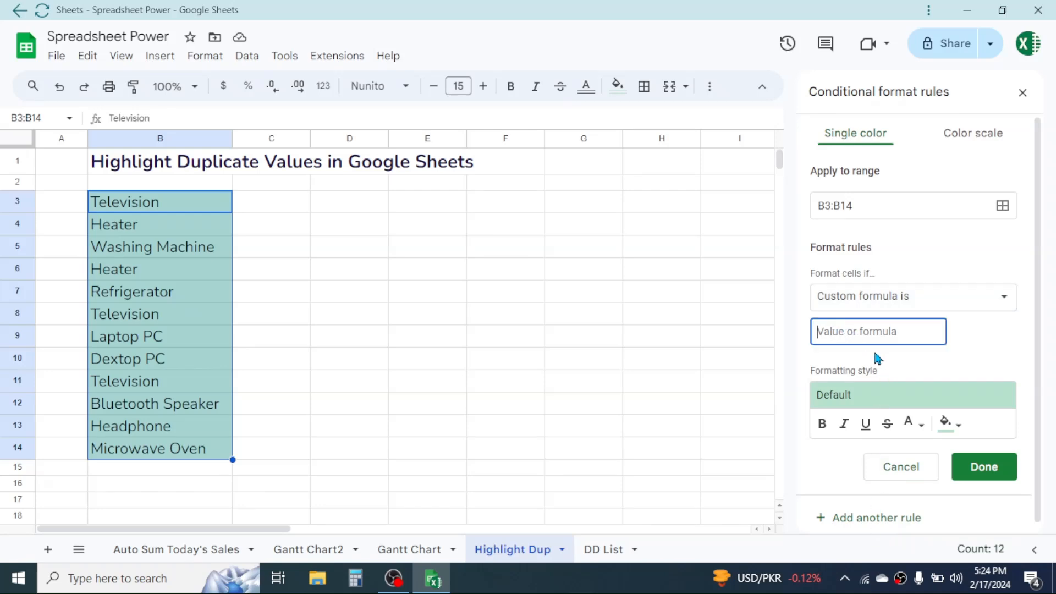
type("=")
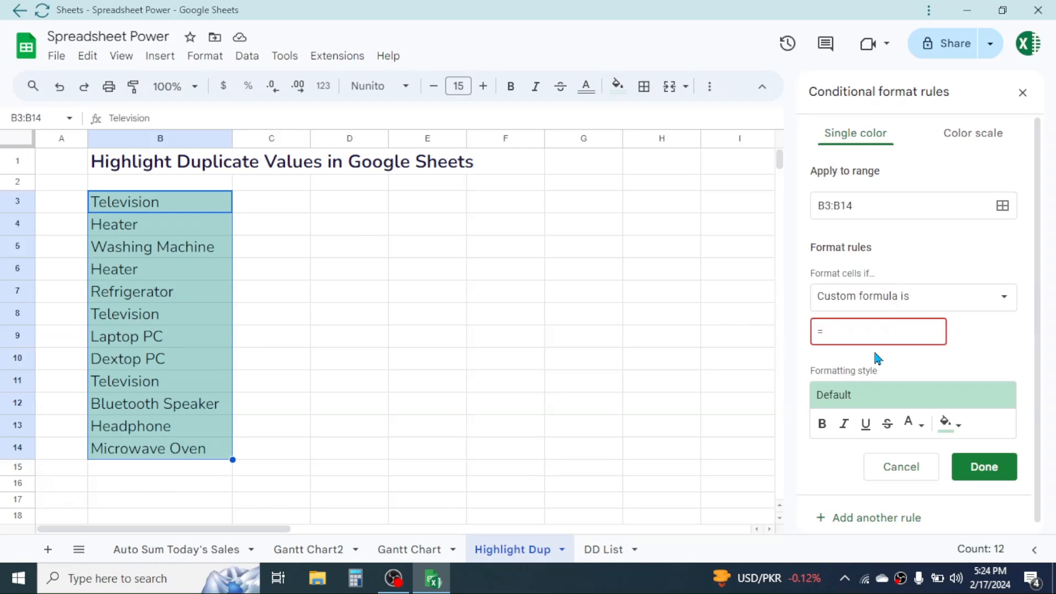
type("=COUNTI")
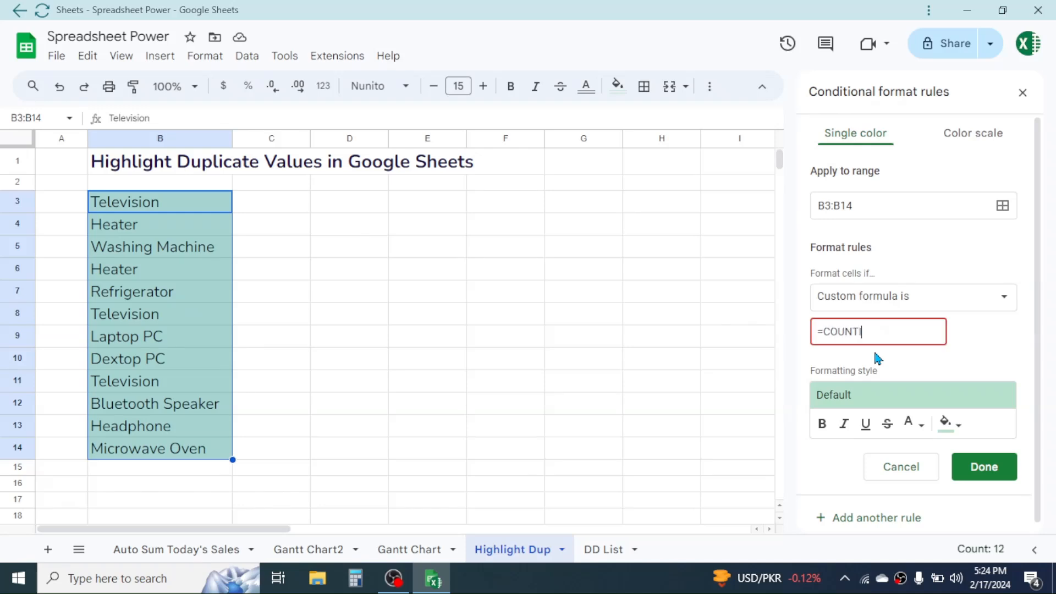
type("F(")
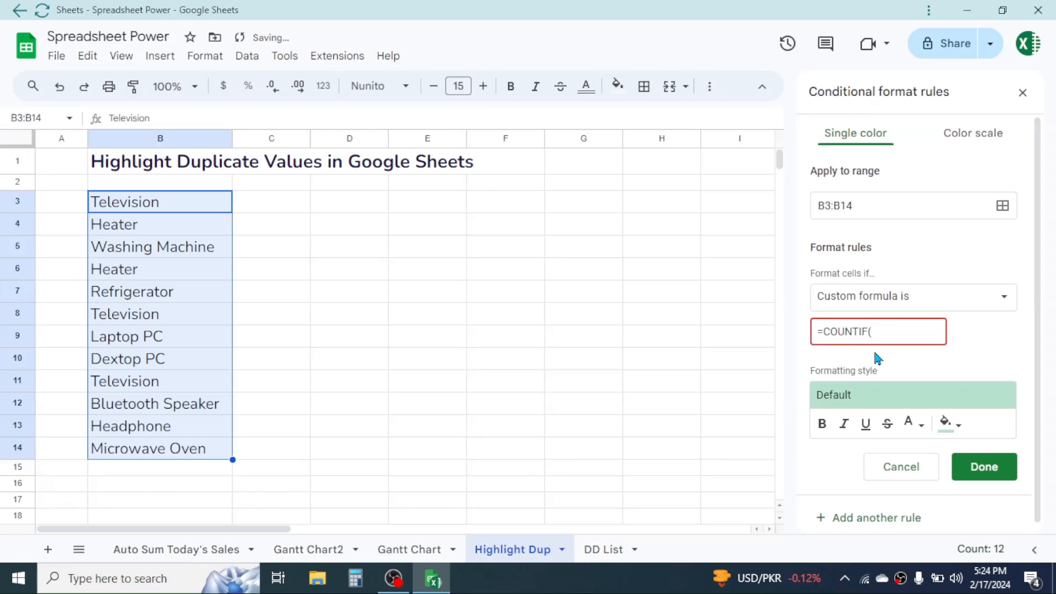
mouse_move(894, 356)
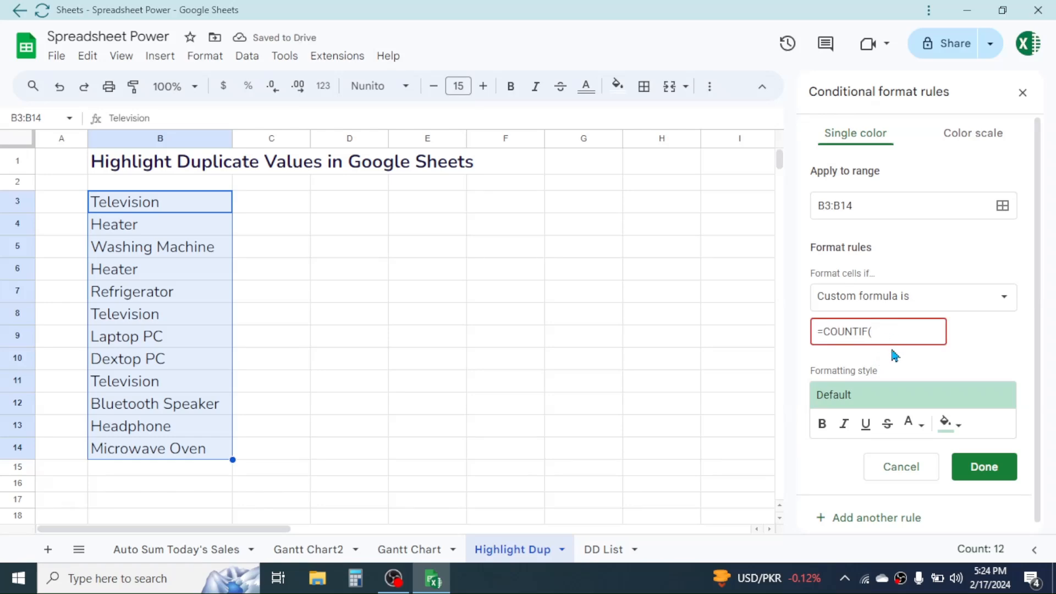
mouse_move(249, 218)
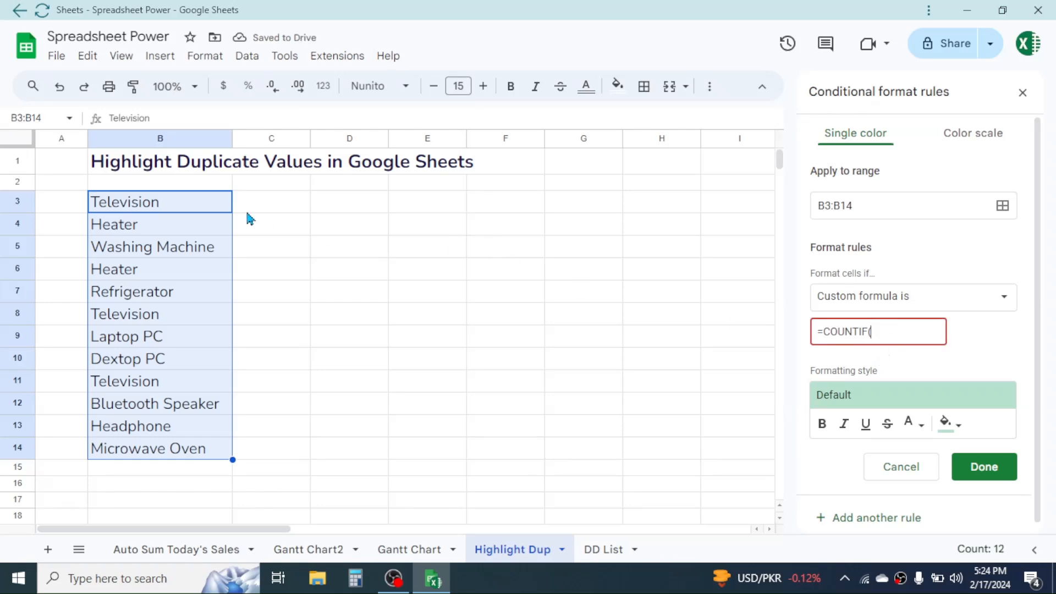
mouse_move(172, 469)
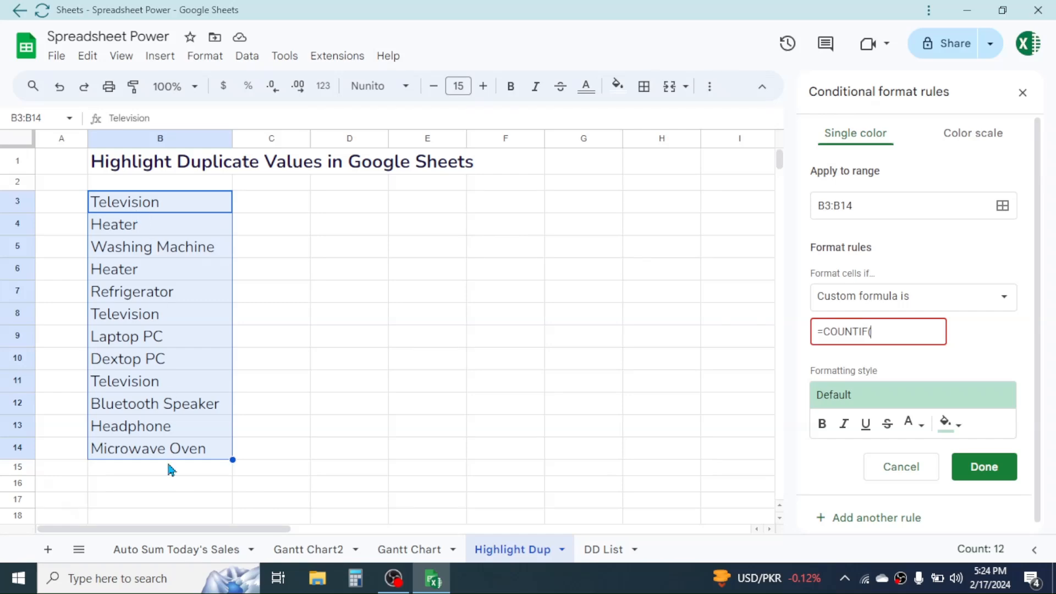
type("B")
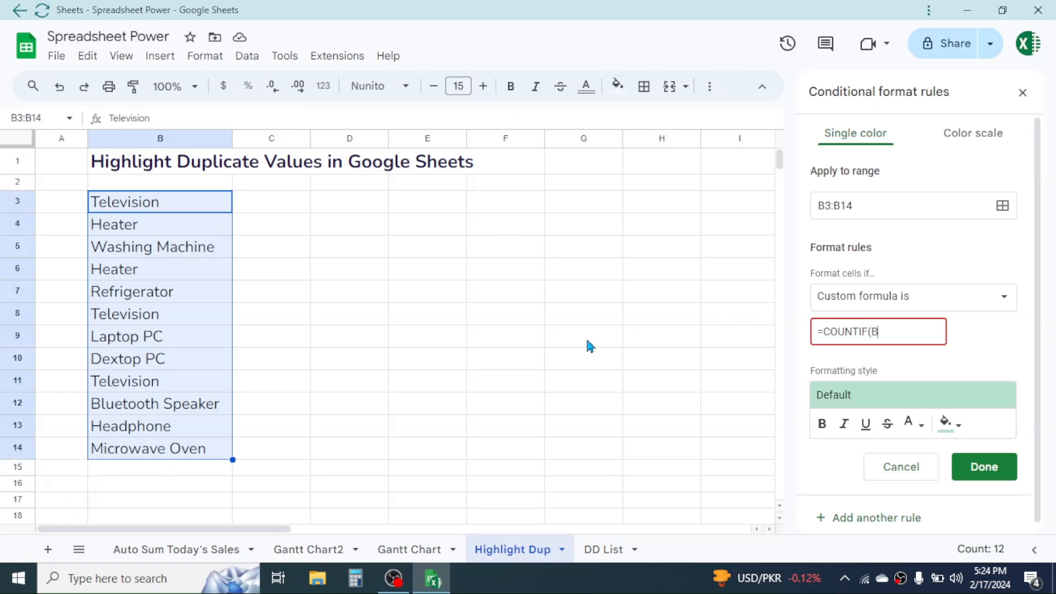
type("3")
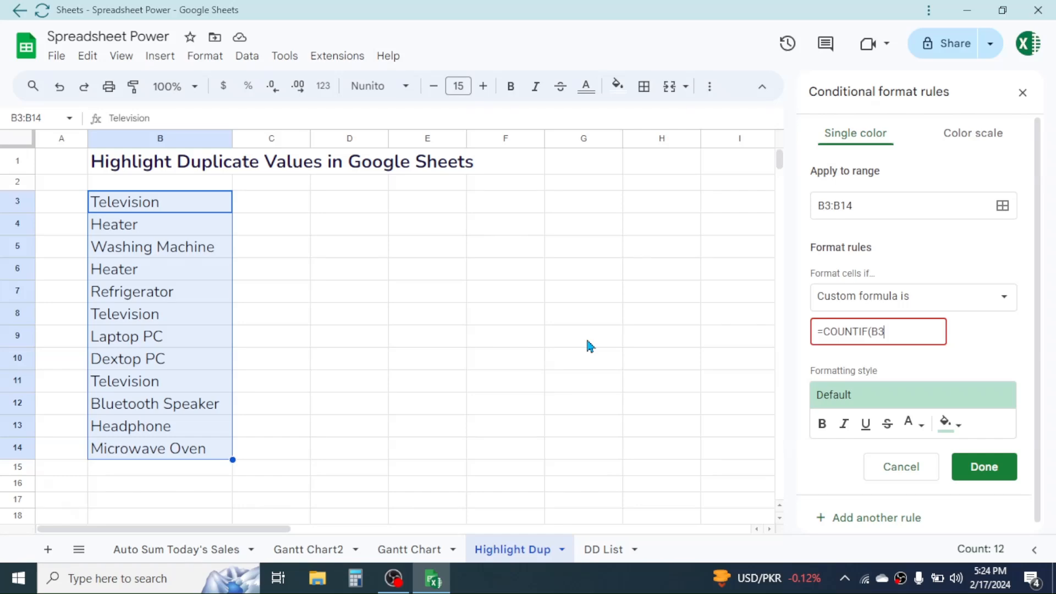
type(":B14")
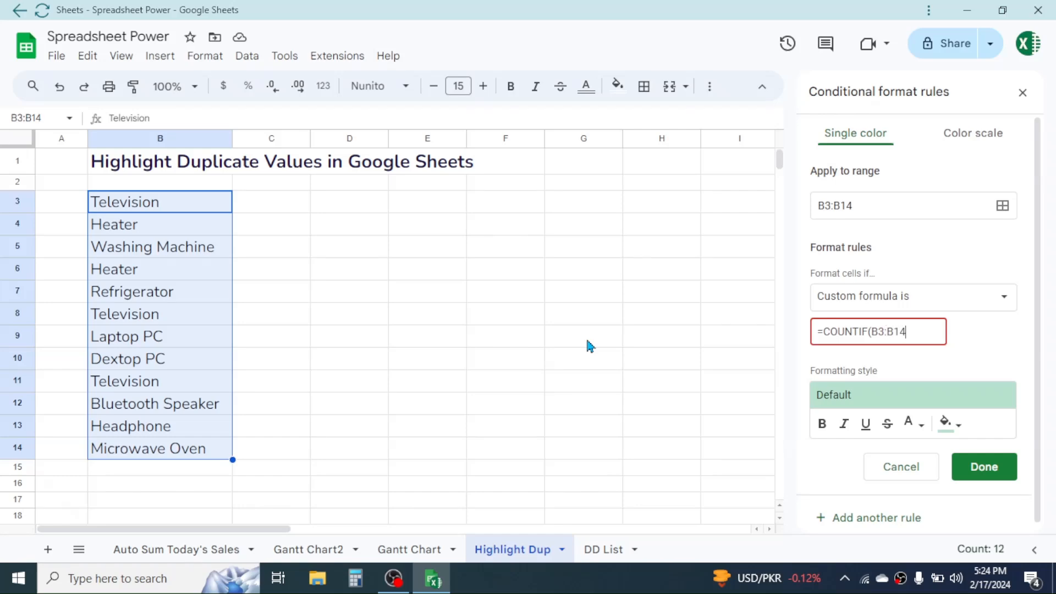
type(",")
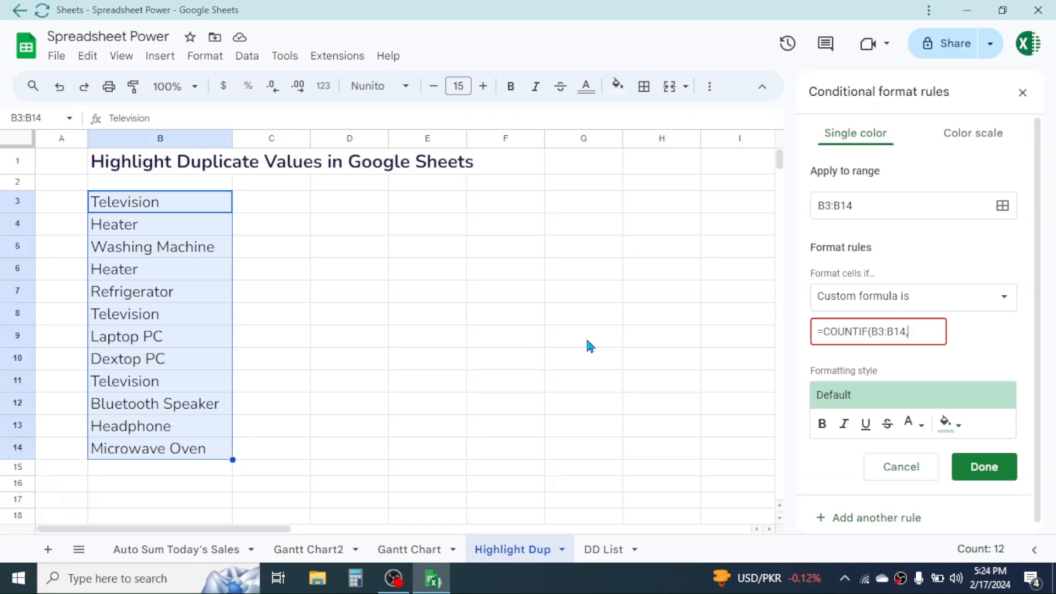
type("B3")
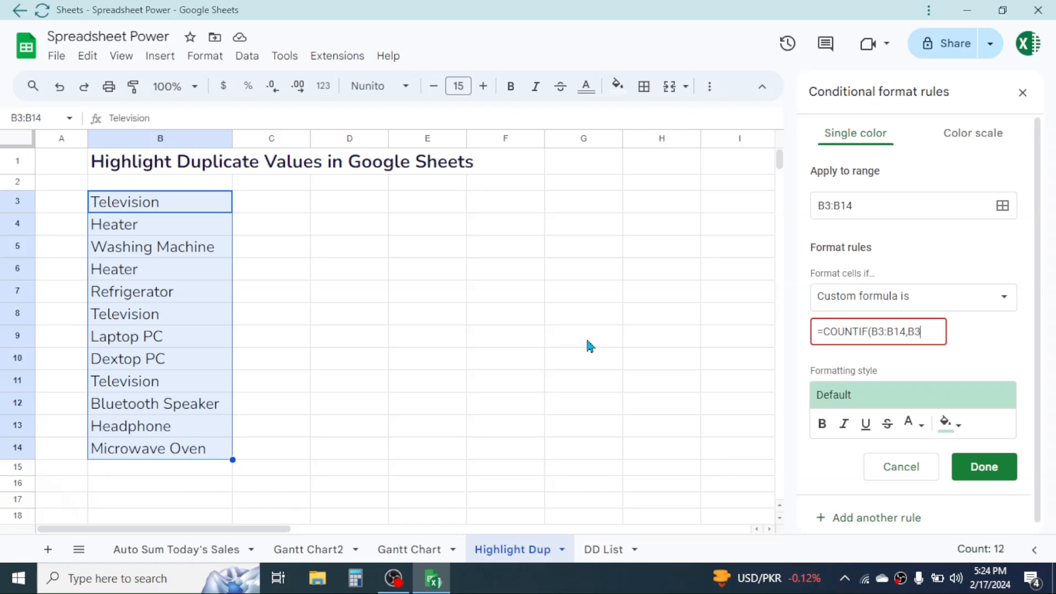
type(")")
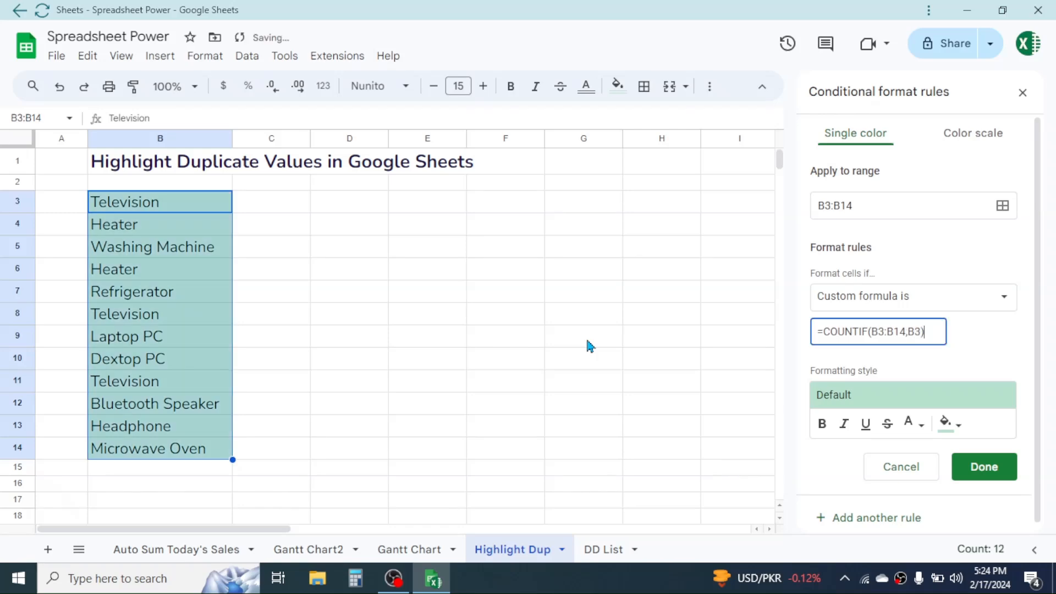
type(">1")
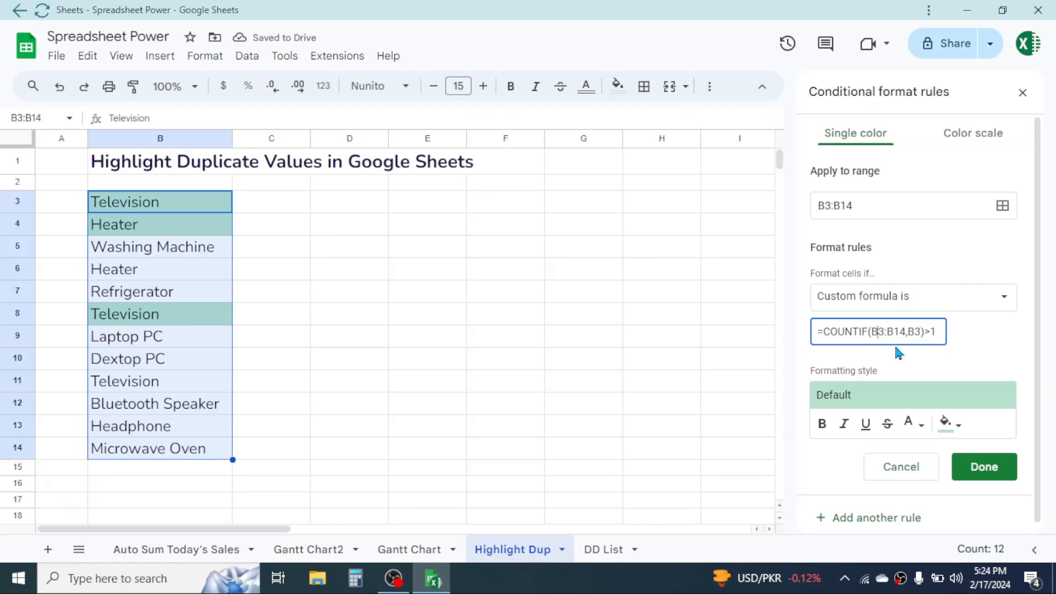
mouse_move(893, 360)
type("$")
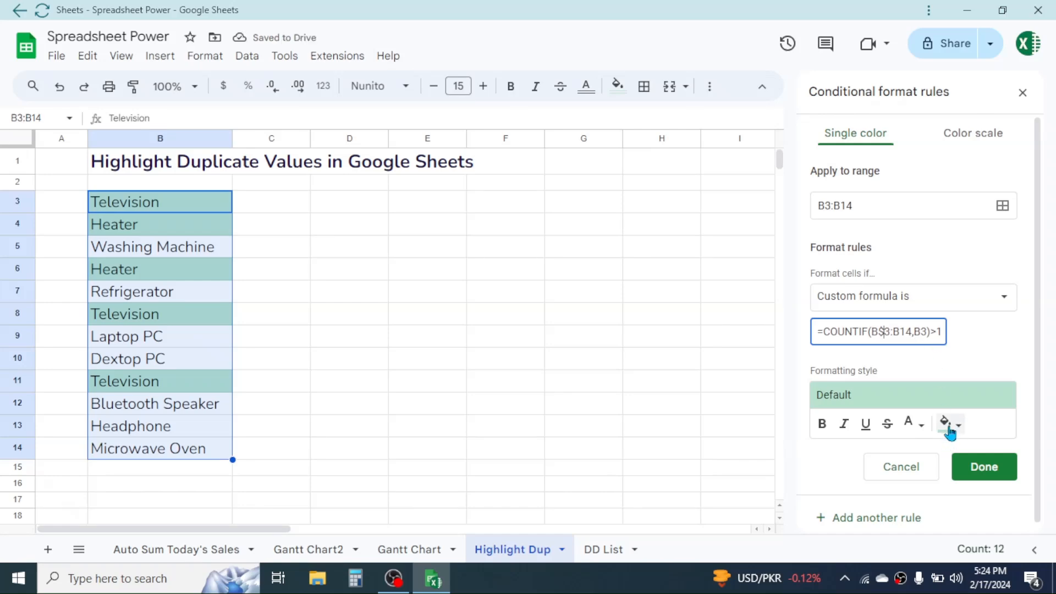
- Set the rule's fill colour to yellow and save it, highlighting Heater and Television
left_click(948, 422)
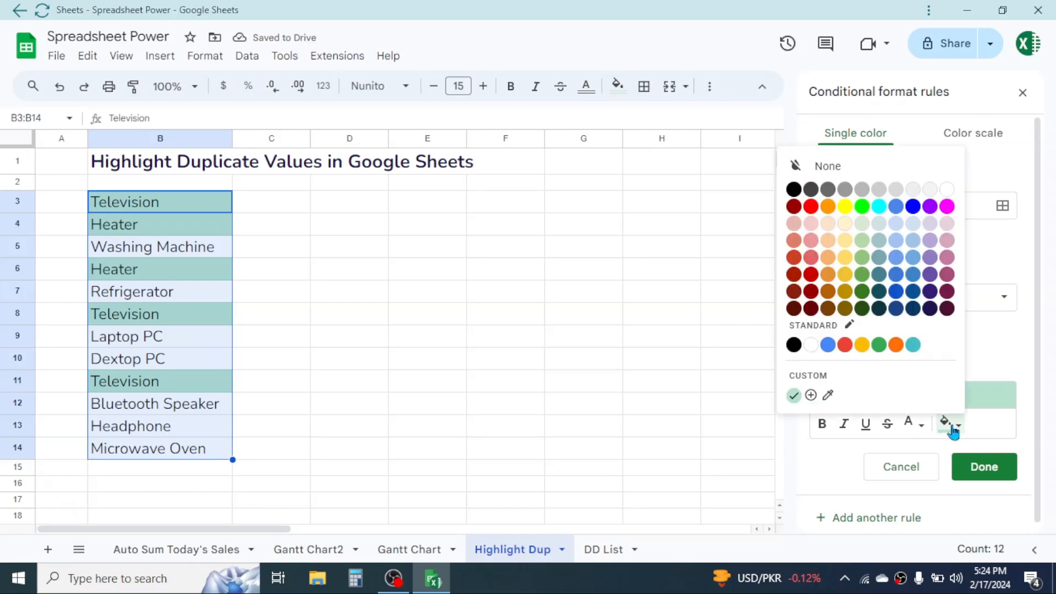
mouse_move(952, 272)
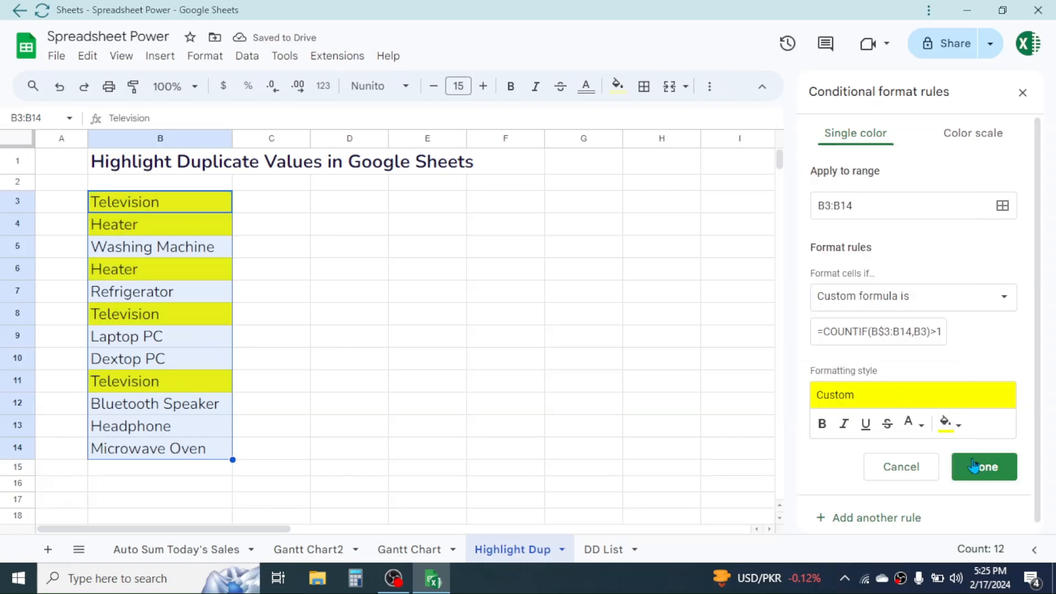
left_click(982, 466)
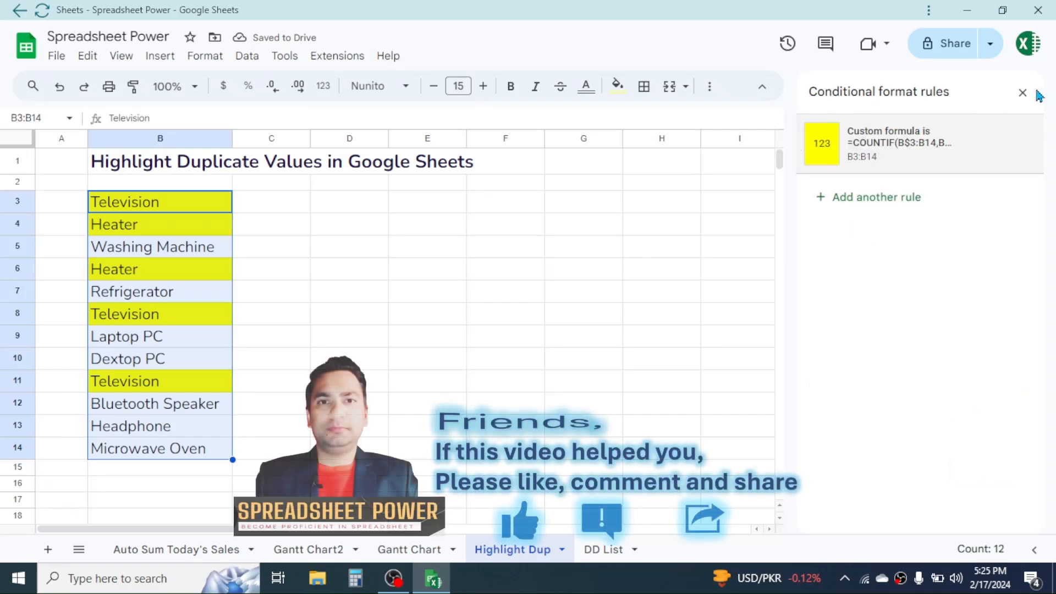
- Close the rules sidebar and test the rule by briefly editing the Heater entry in B4
left_click(1022, 92)
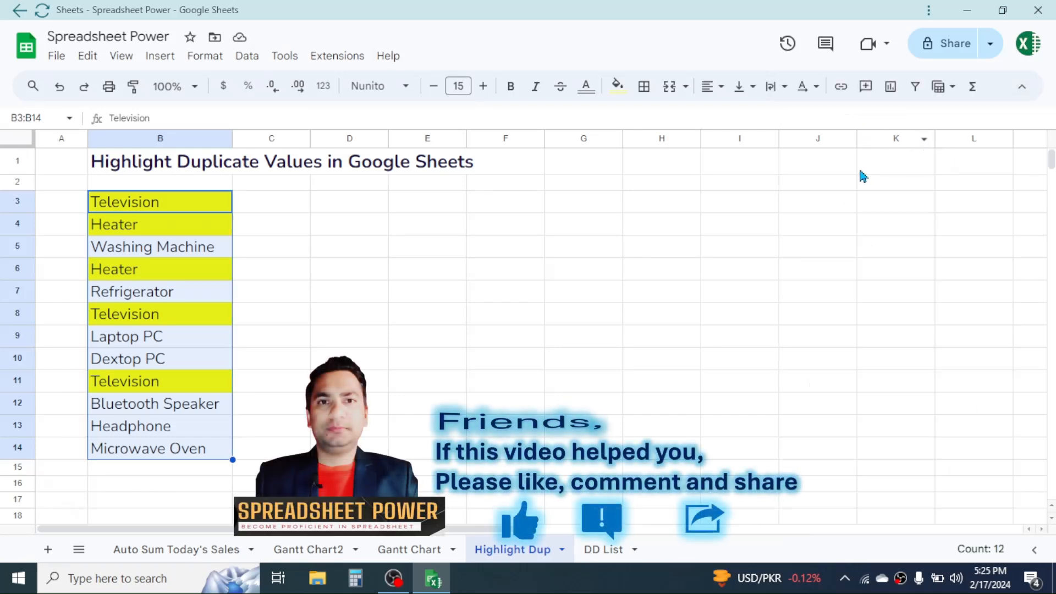
left_click(349, 246)
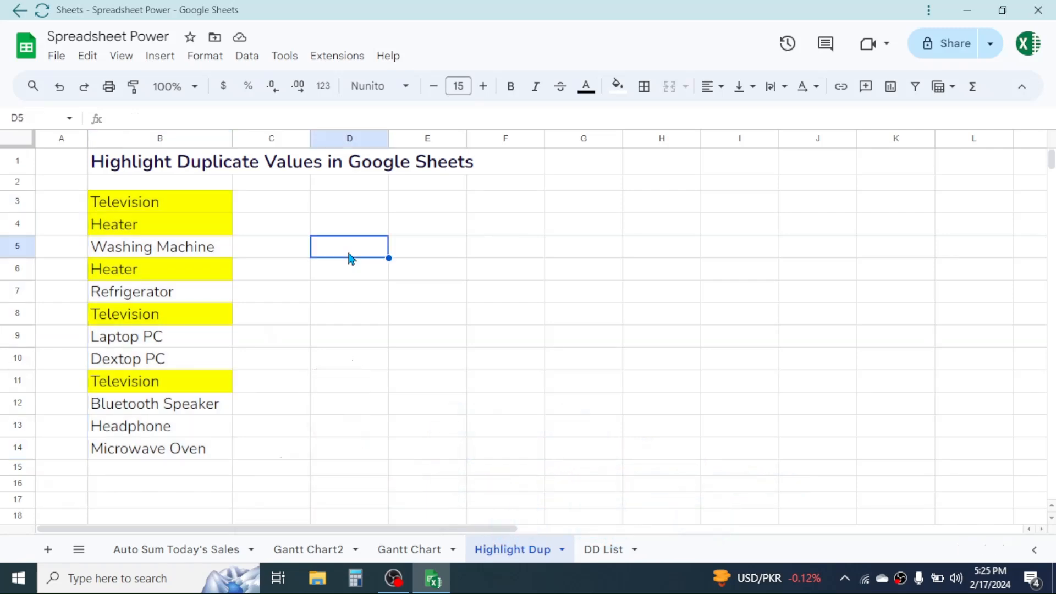
mouse_move(142, 229)
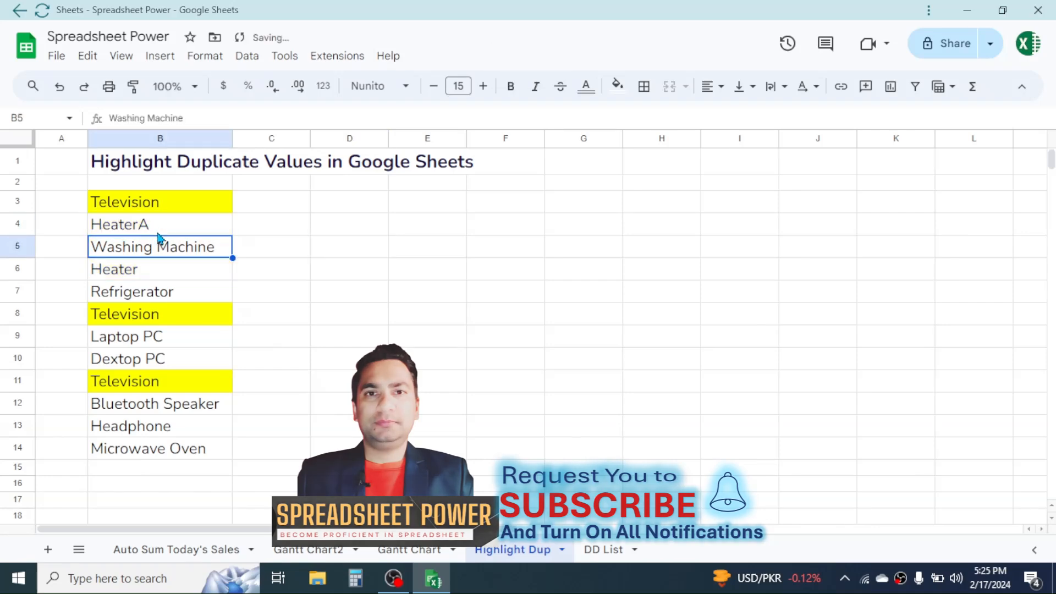
double_click(160, 225)
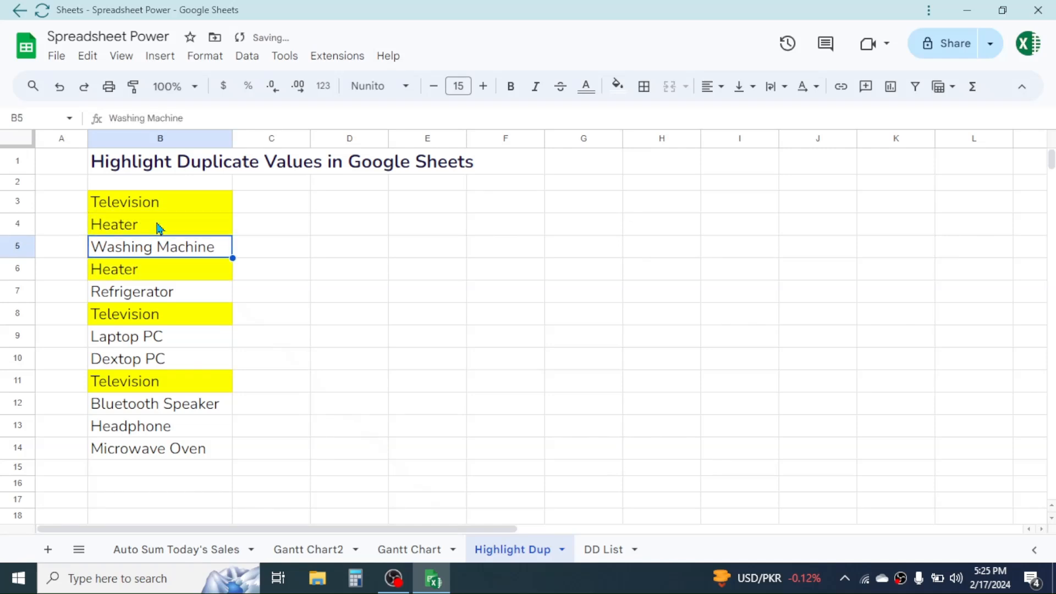
left_click(349, 247)
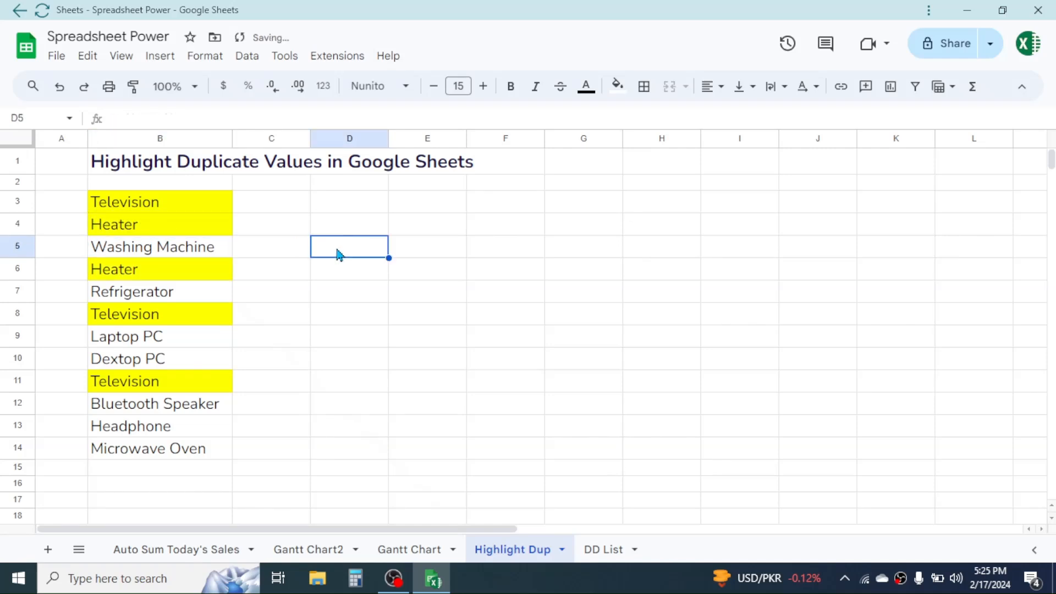